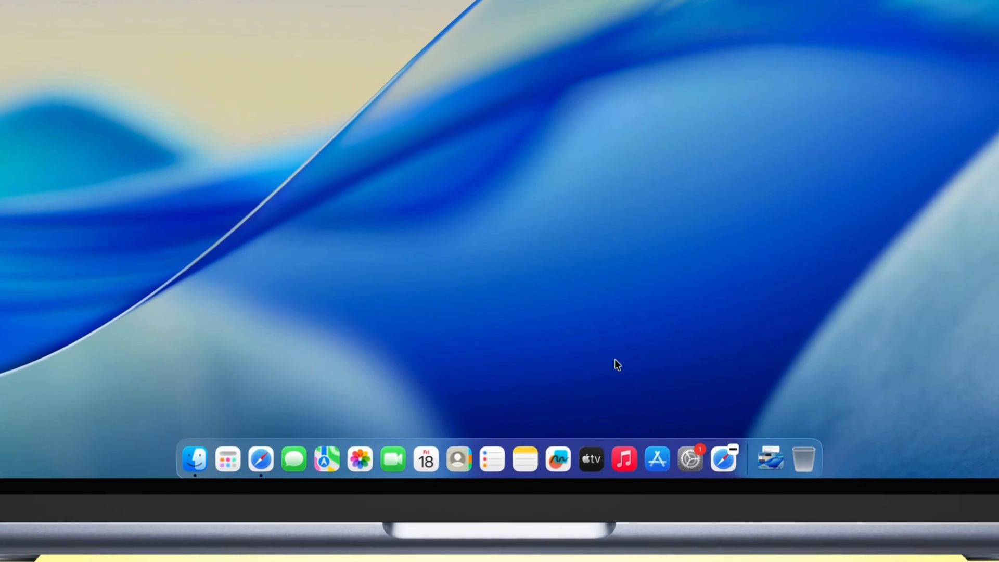
{"action": "mouse_move", "coordinate": [632, 453]}
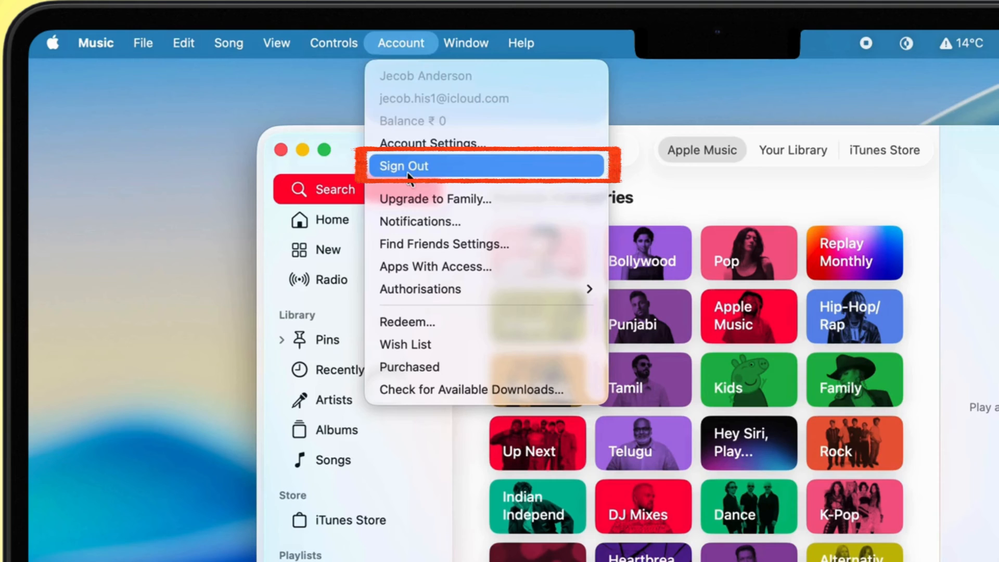
{"action": "mouse_move", "coordinate": [452, 186]}
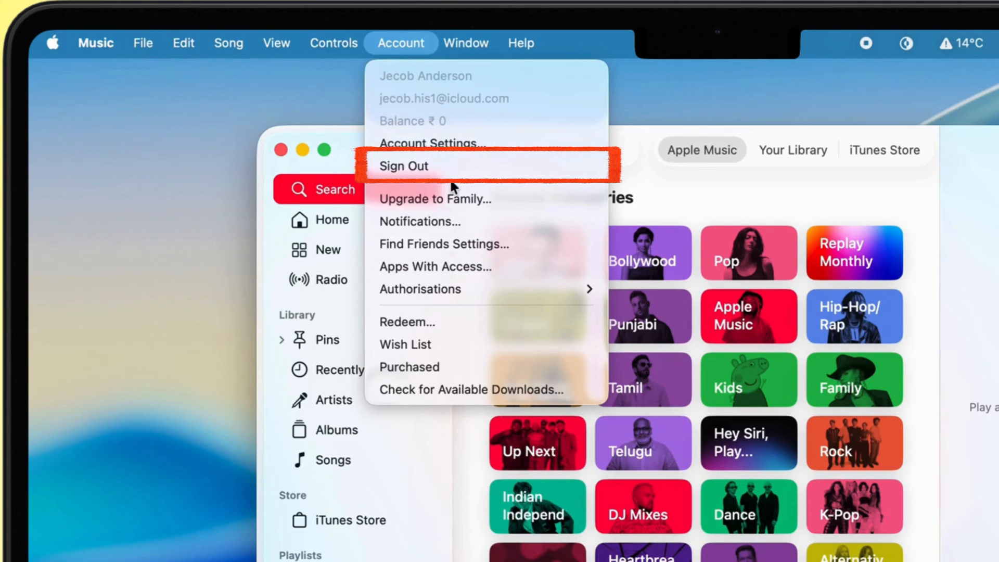
Step: Sign out of the Apple Account from the Account menu
{"action": "left_click", "coordinate": [402, 167]}
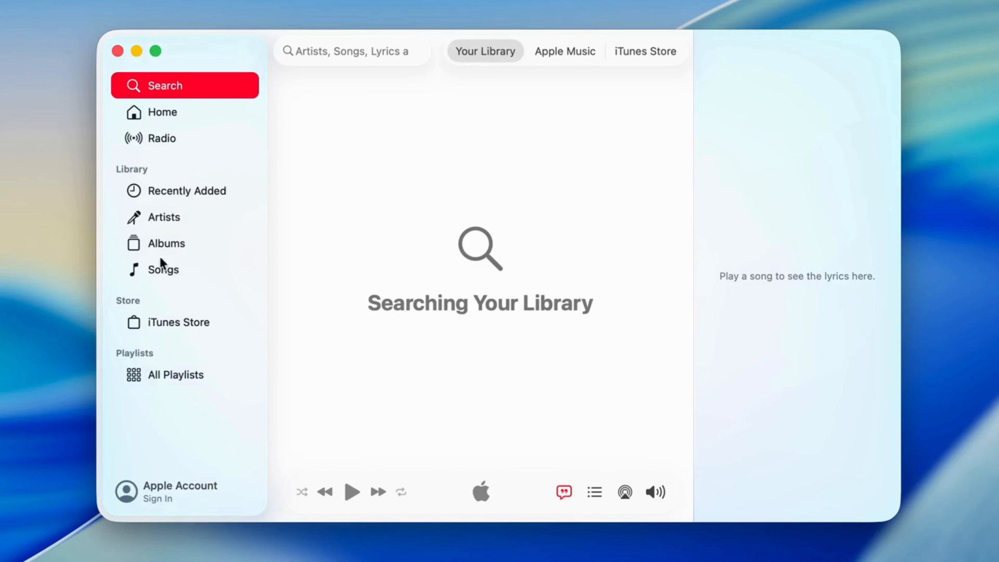
Step: Browse Home, Radio, Recently Added, Artists, Songs, iTunes Store and All Playlists while signed out
{"action": "left_click", "coordinate": [185, 111]}
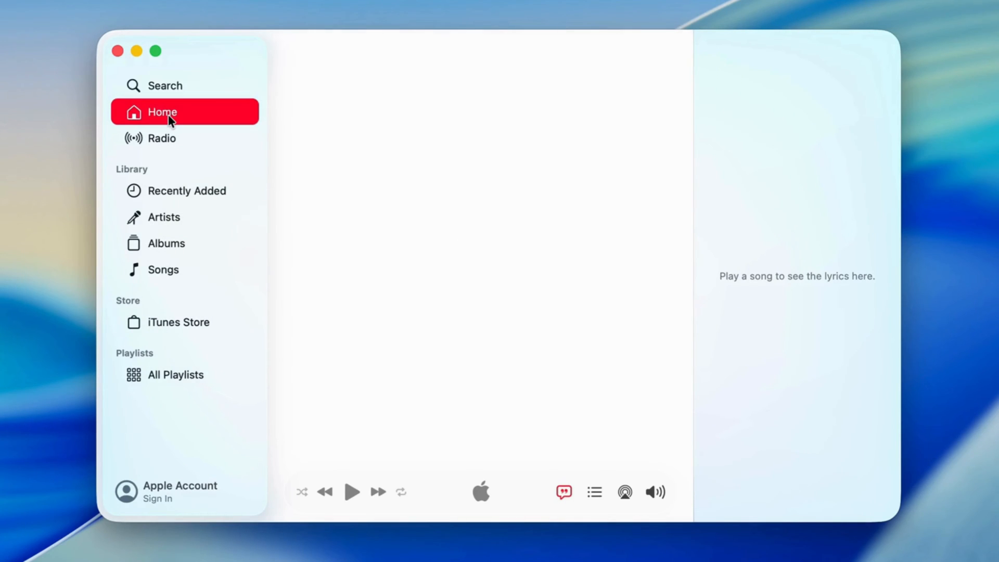
{"action": "left_click", "coordinate": [162, 137]}
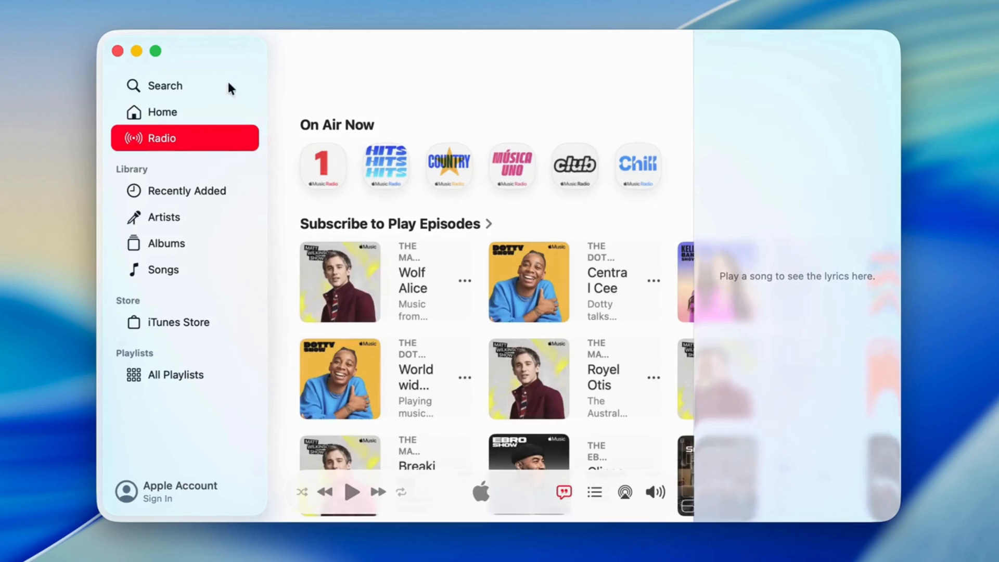
{"action": "left_click", "coordinate": [187, 190]}
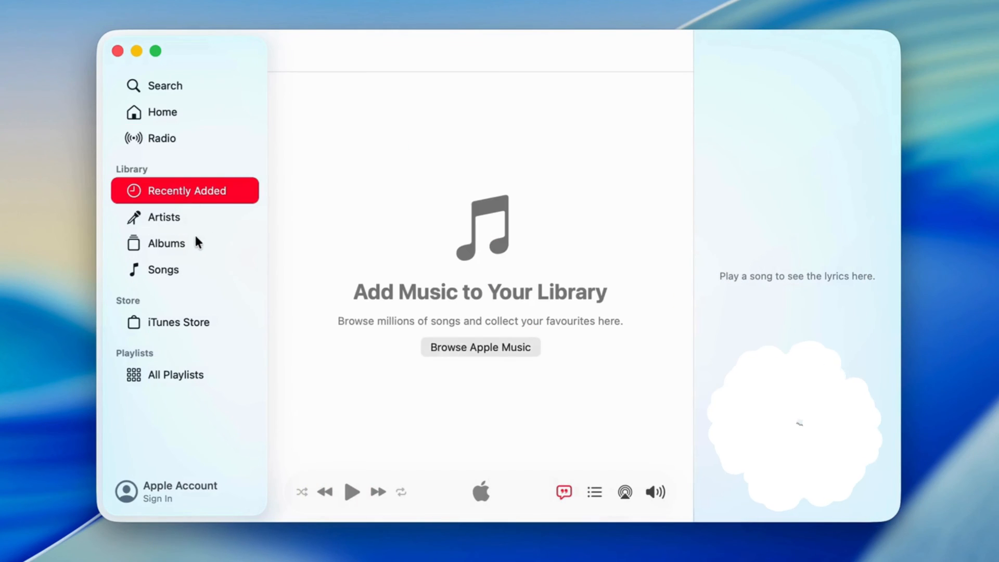
{"action": "left_click", "coordinate": [164, 216]}
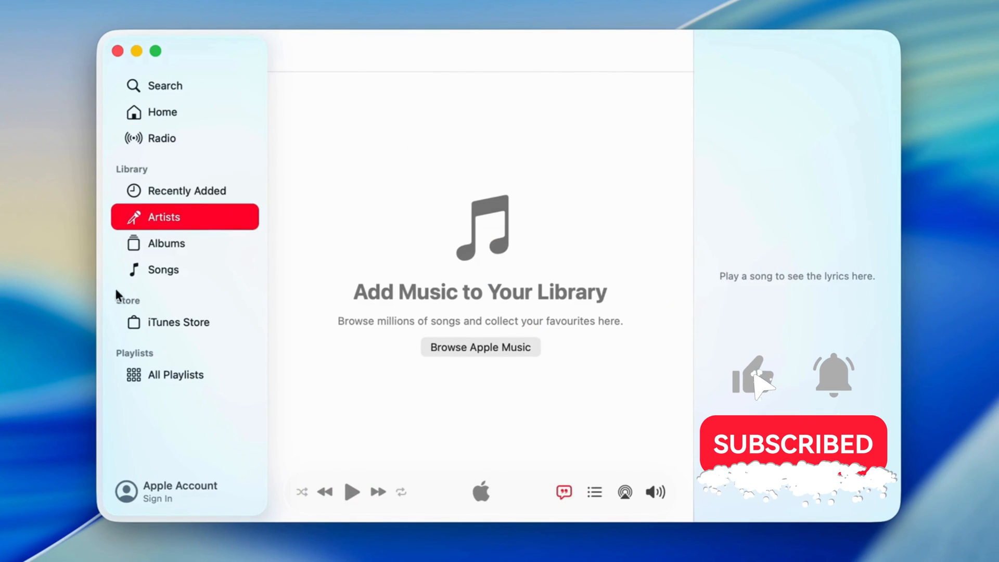
{"action": "left_click", "coordinate": [163, 269]}
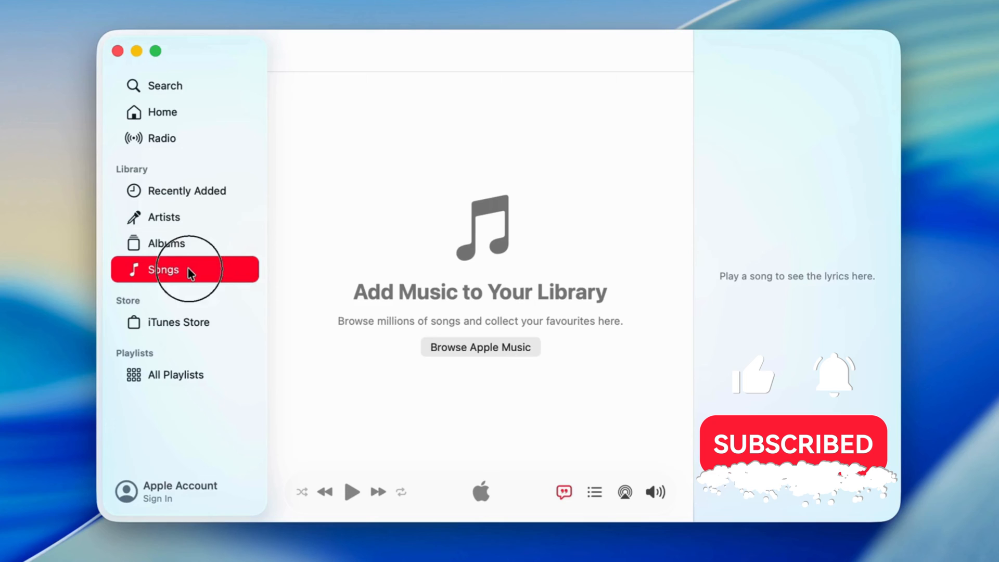
{"action": "left_click", "coordinate": [179, 321]}
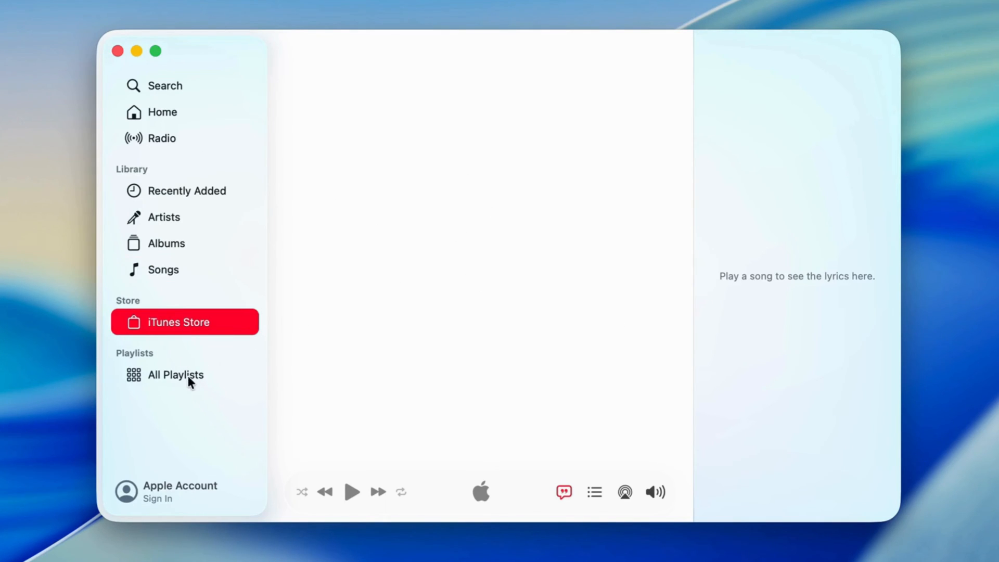
{"action": "left_click", "coordinate": [176, 375]}
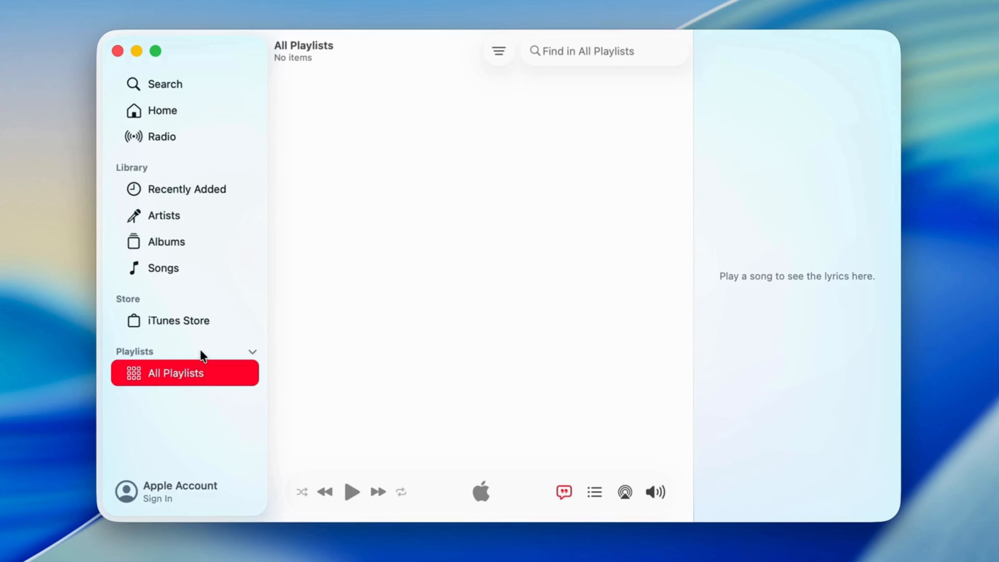
Step: Scroll the iTunes Store, go back Home, then quit and reopen Music from the Dock
{"action": "left_click", "coordinate": [179, 321]}
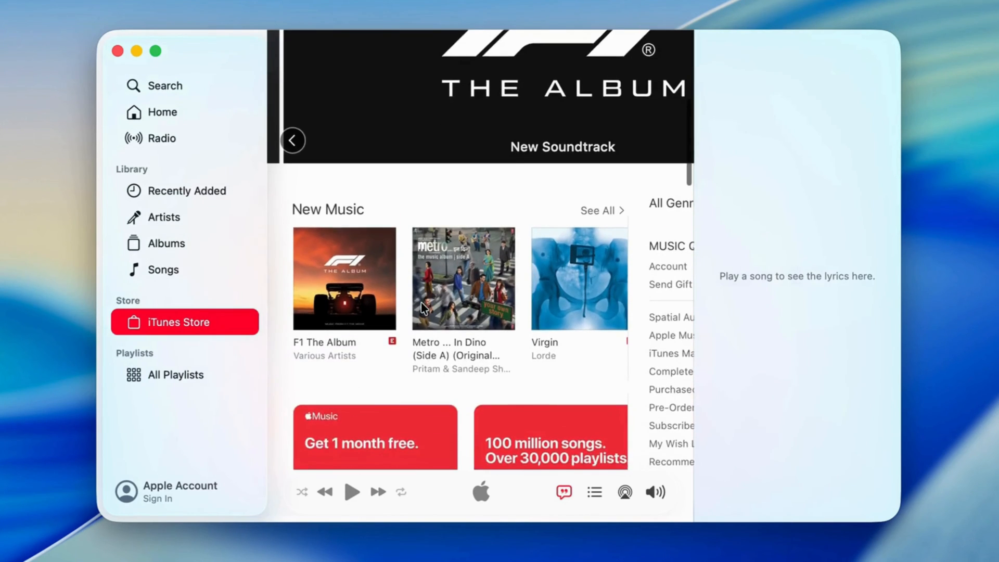
{"action": "scroll", "scroll_direction": "down", "scroll_amount": 3}
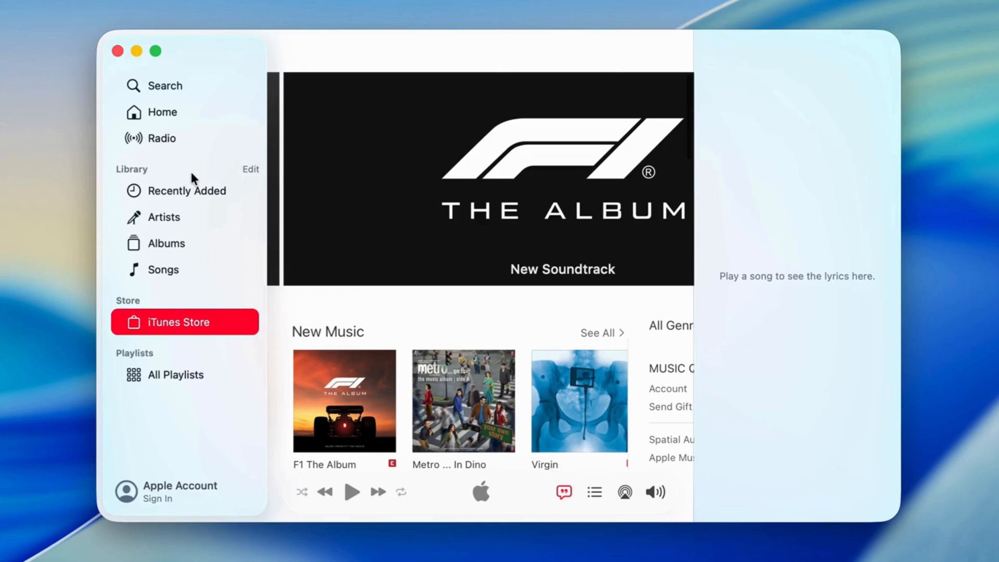
{"action": "left_click", "coordinate": [161, 112]}
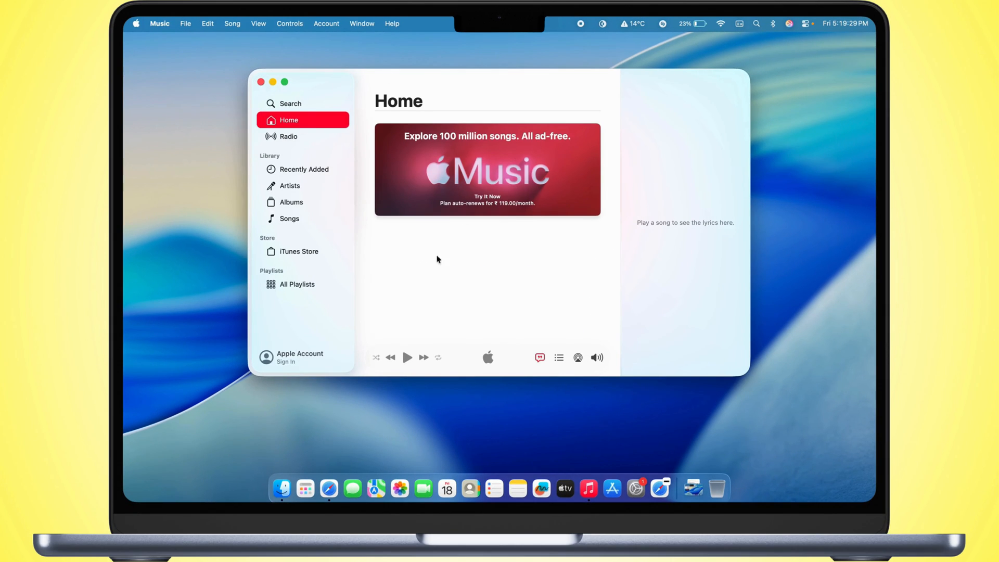
{"action": "mouse_move", "coordinate": [260, 82]}
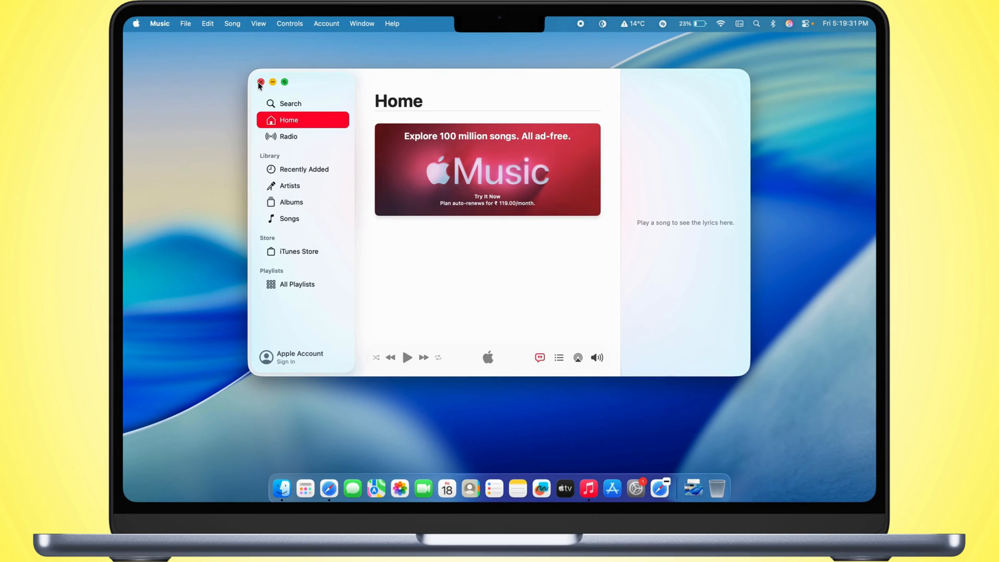
{"action": "left_click", "coordinate": [260, 81]}
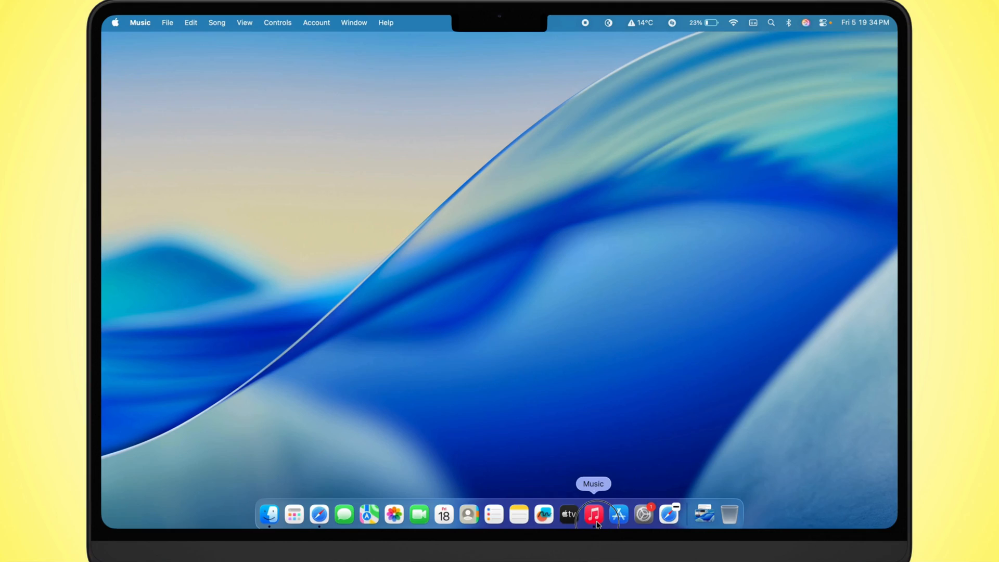
{"action": "left_click", "coordinate": [593, 514]}
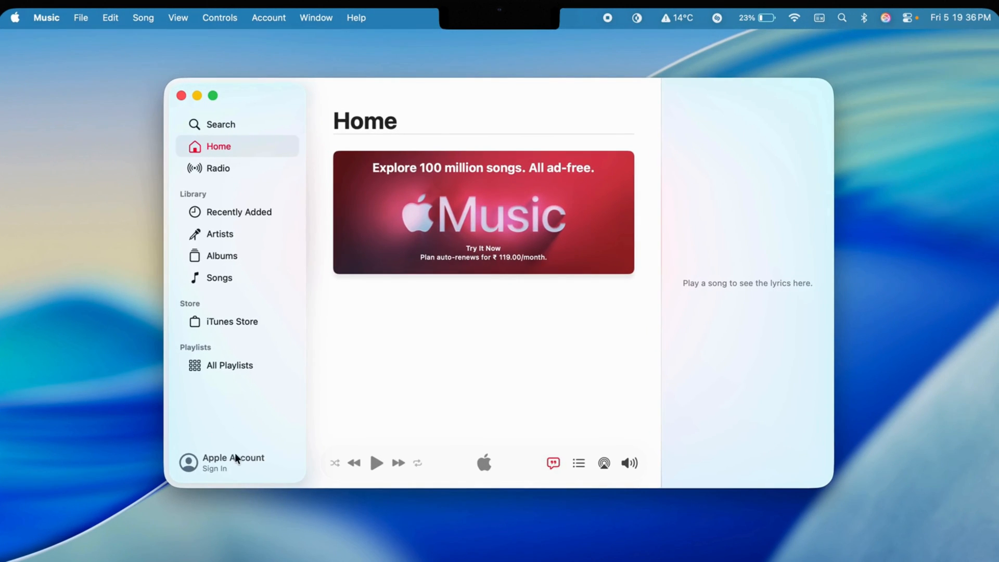
Step: Submit the Apple Account sign-in dialog from the sidebar, then close the Music window
{"action": "left_click", "coordinate": [222, 462]}
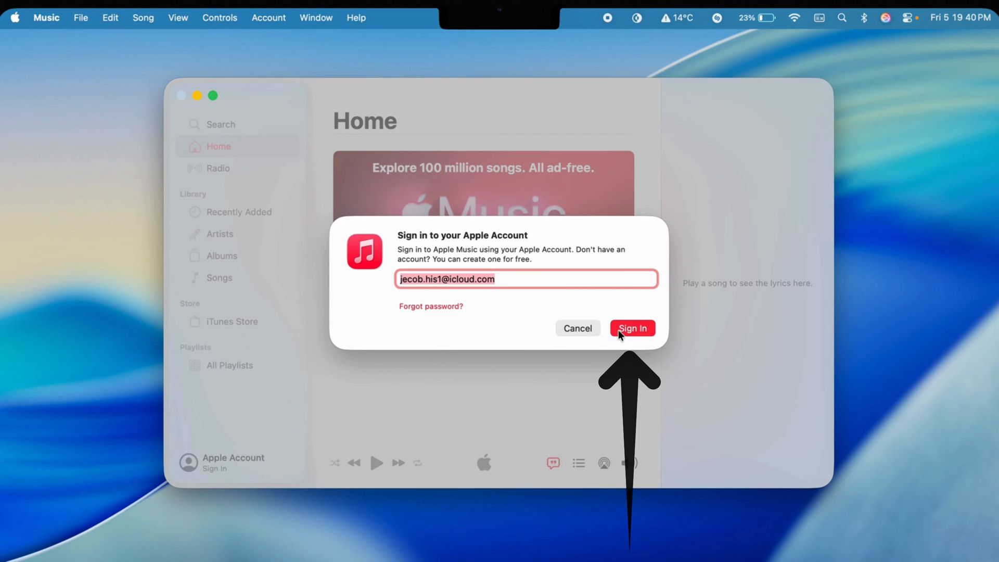
{"action": "left_click", "coordinate": [631, 328]}
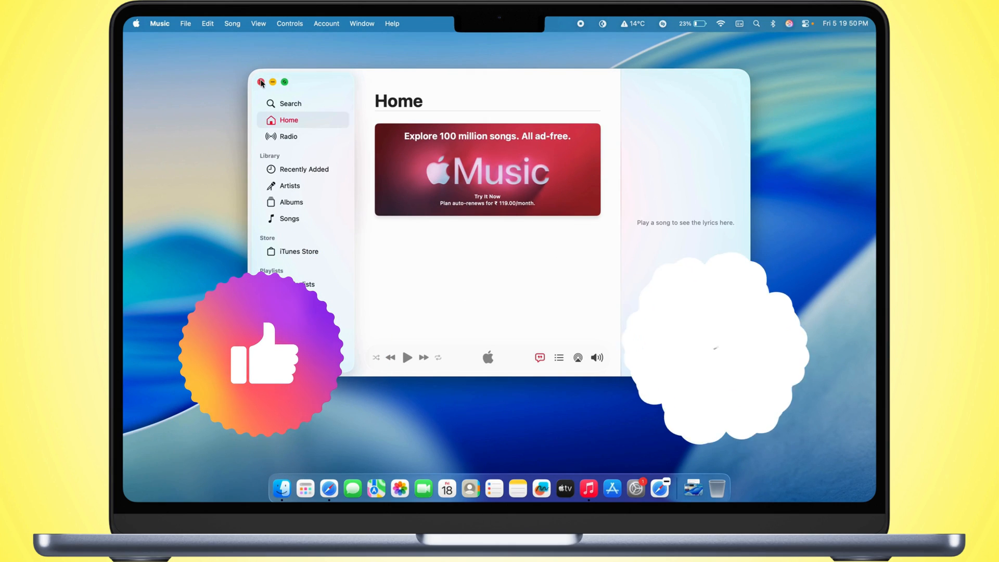
{"action": "left_click", "coordinate": [261, 81]}
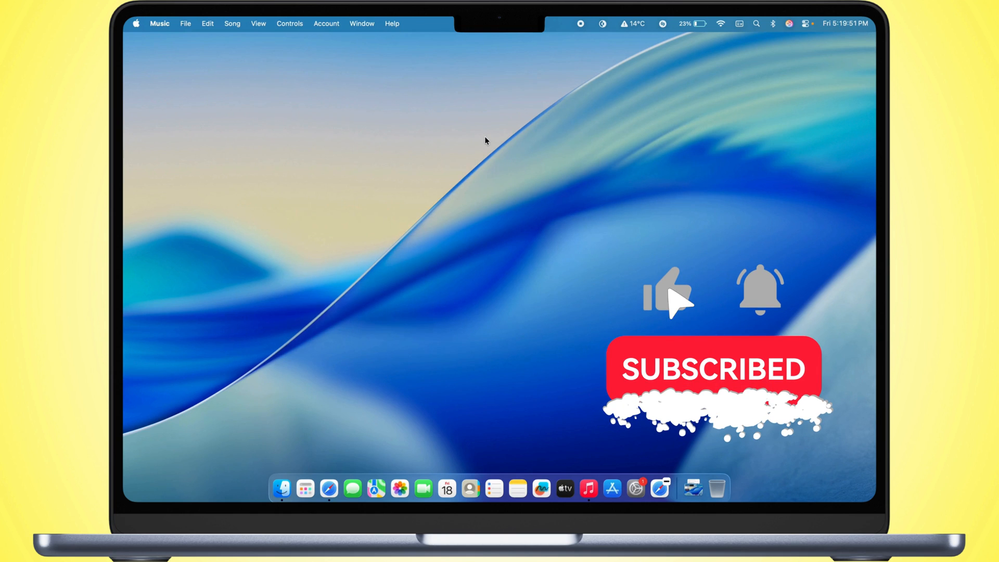